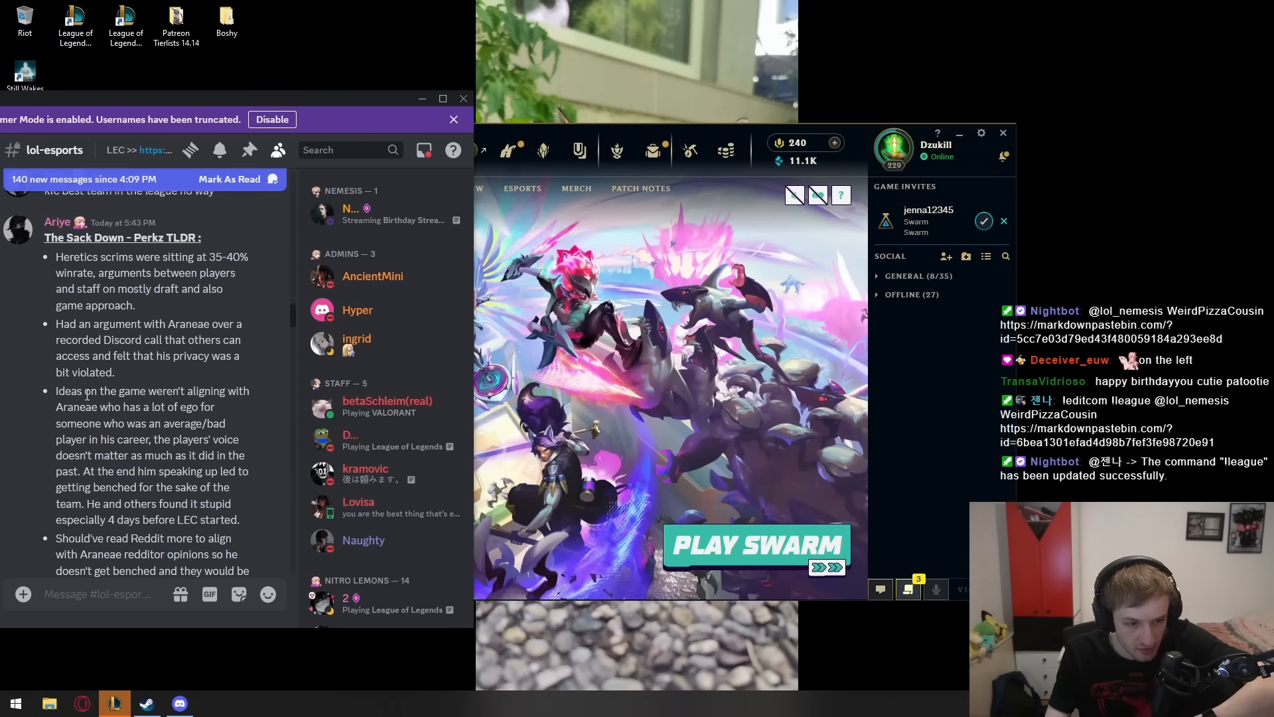
mouse_move(169, 434)
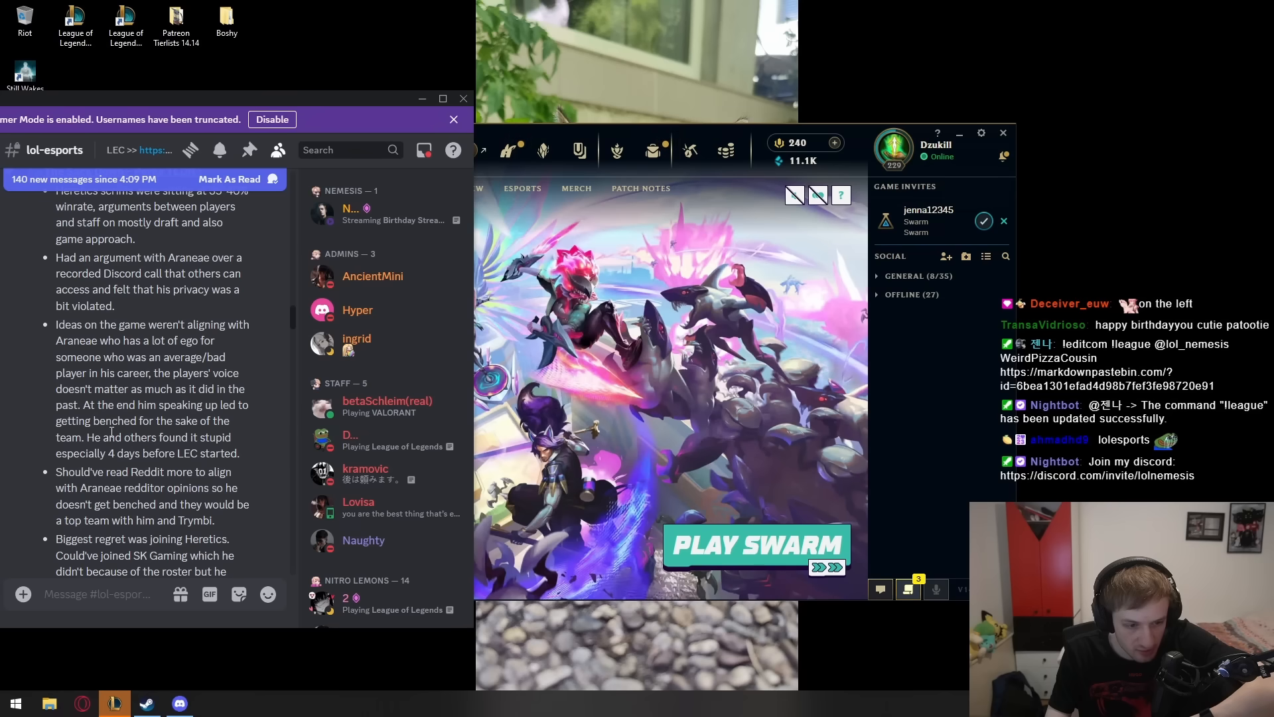
- Scroll through the TLDR bullets on Reddit, the SK Gaming regret and Cloud9
scroll(down, 3)
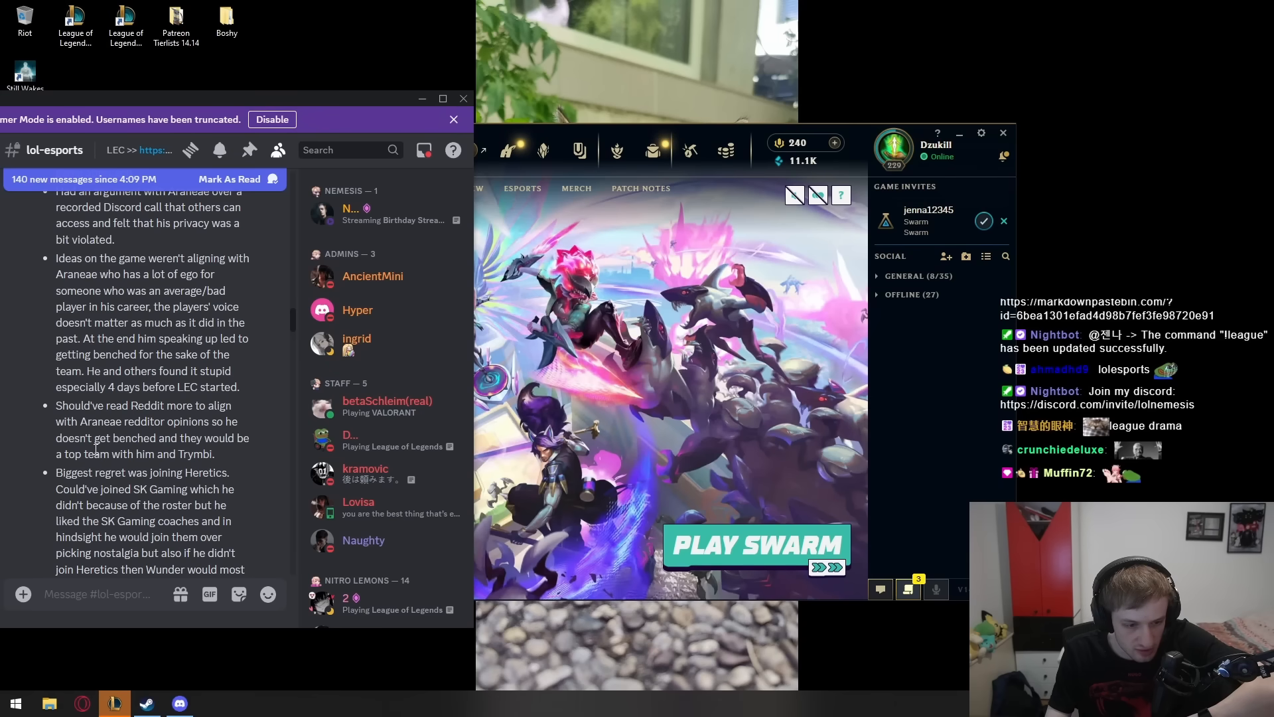
scroll(down, 3)
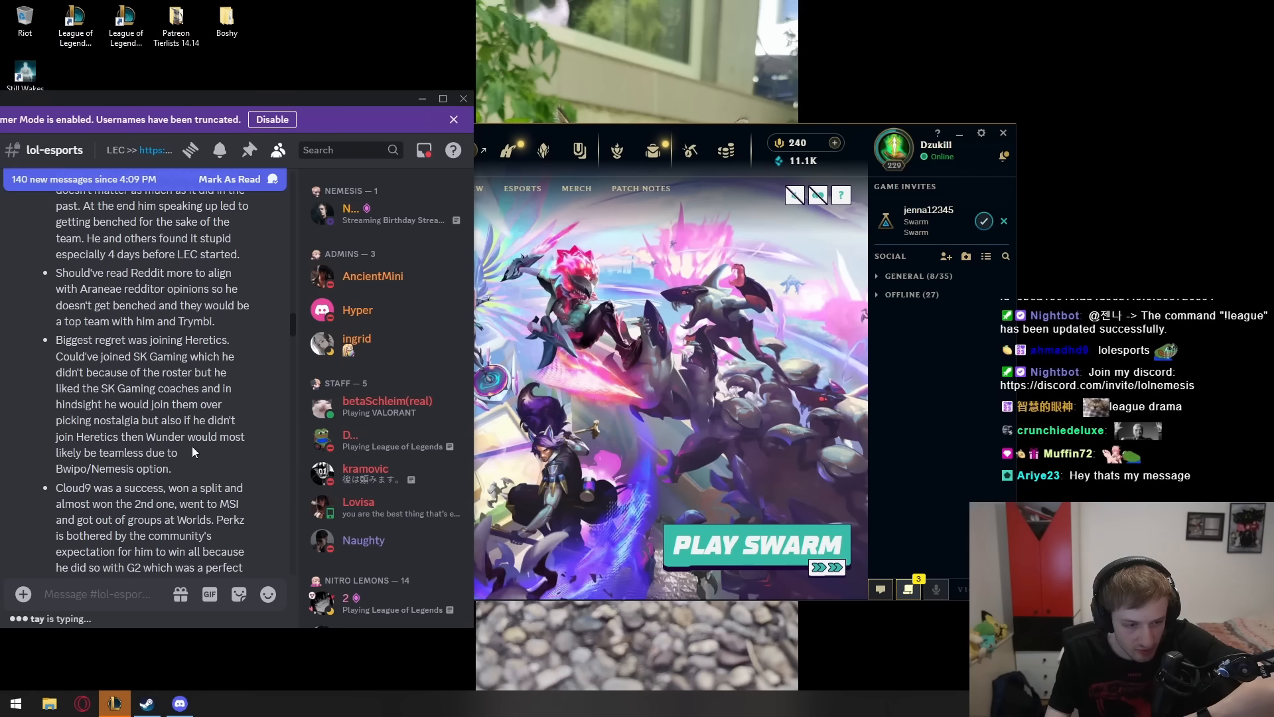
mouse_move(207, 483)
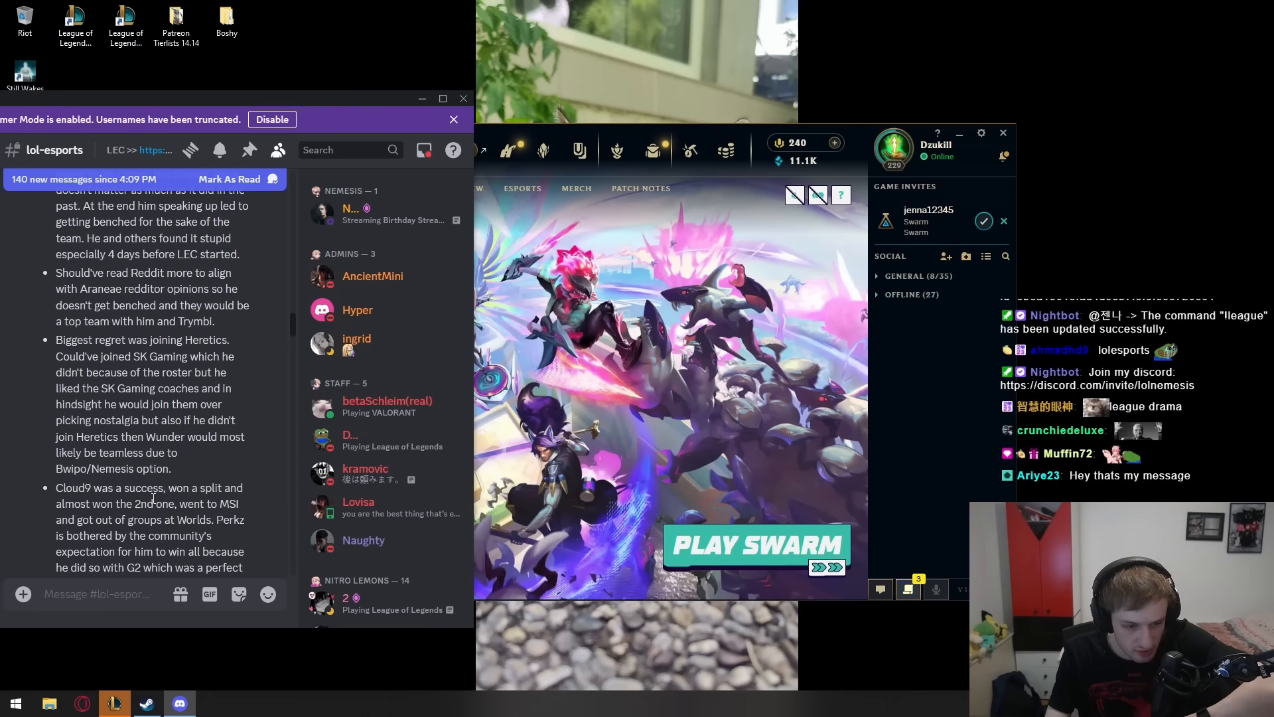
scroll(down, 3)
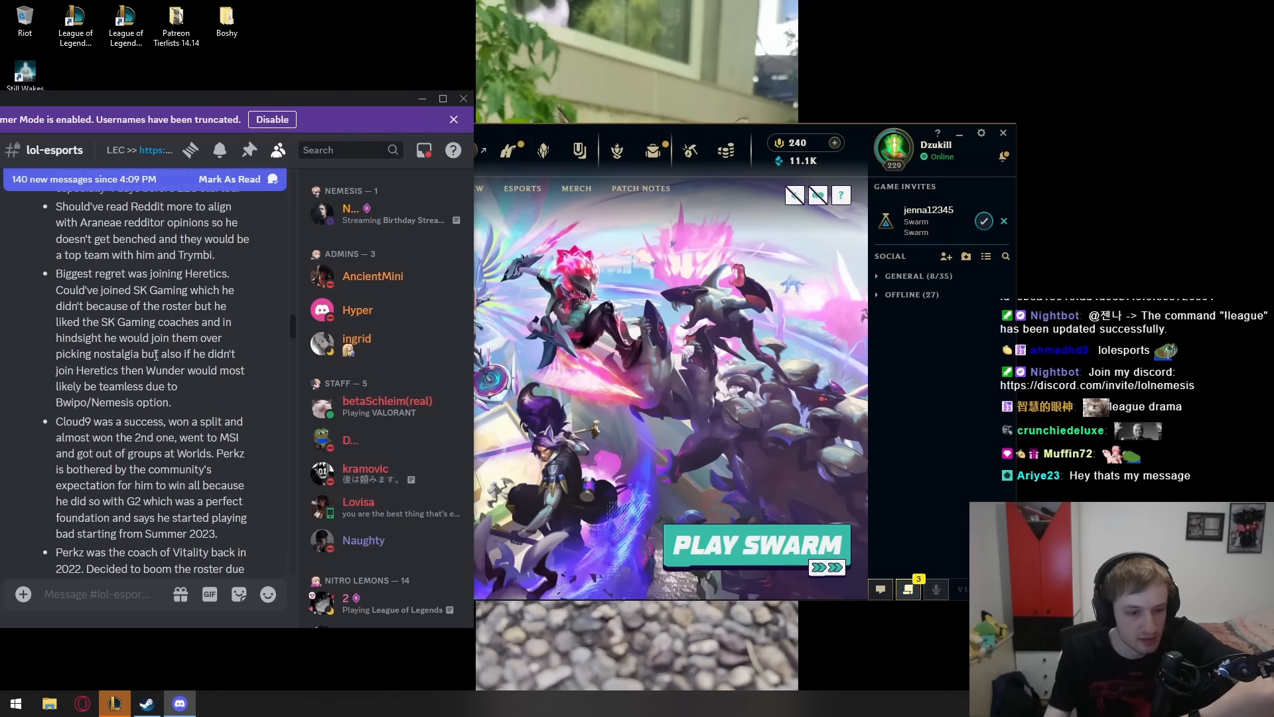
- Scroll on through the Vitality, European rookies, Faker > Rookie > Showmaker > Chovy and luck bullets
scroll(down, 3)
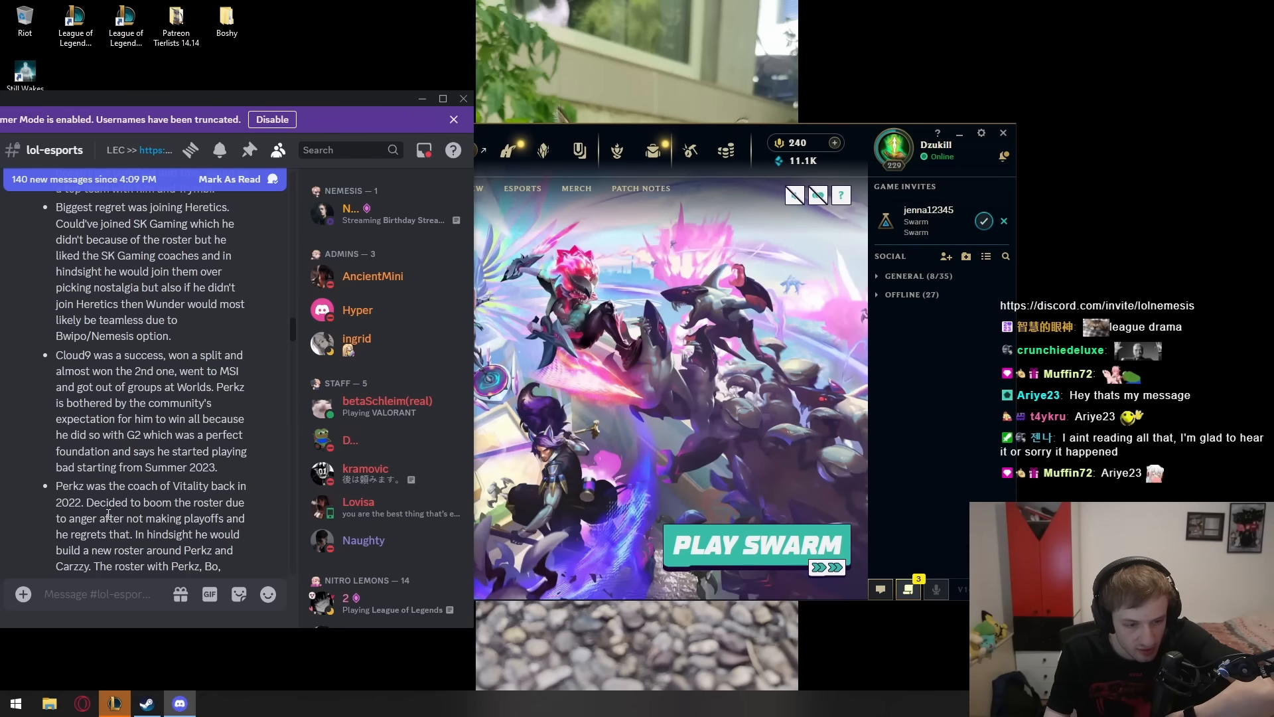
scroll(down, 3)
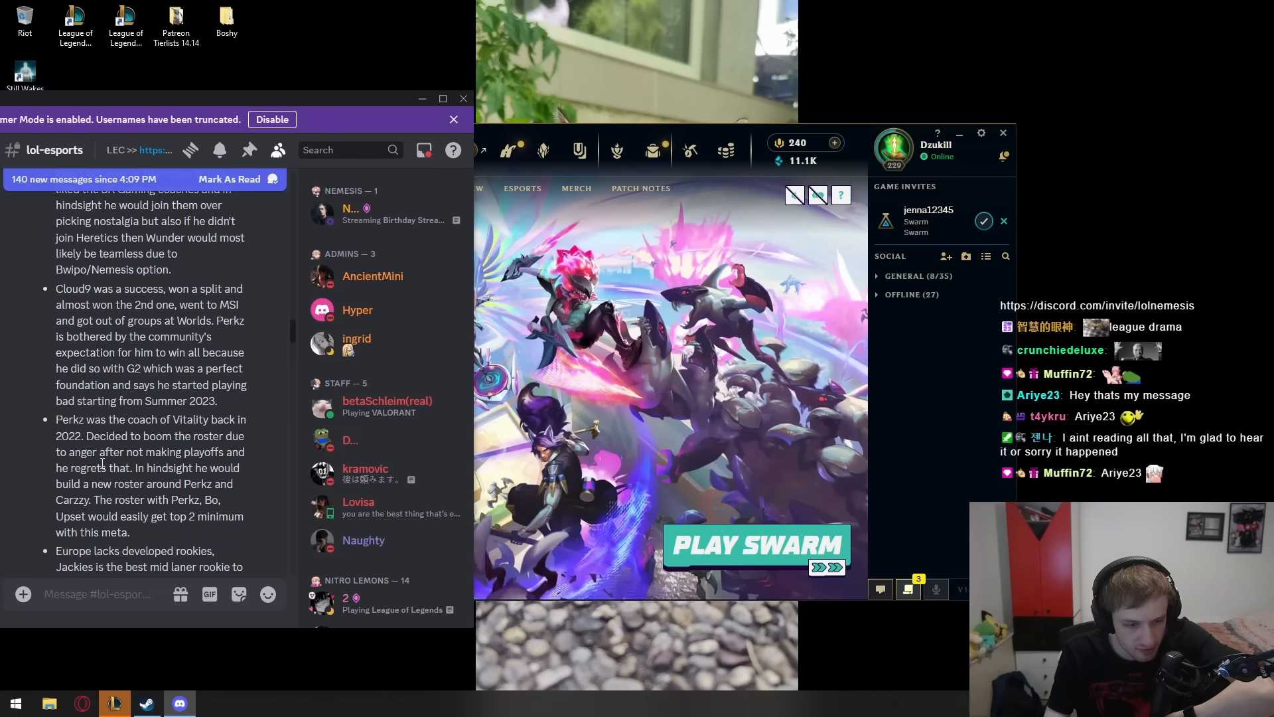
scroll(down, 3)
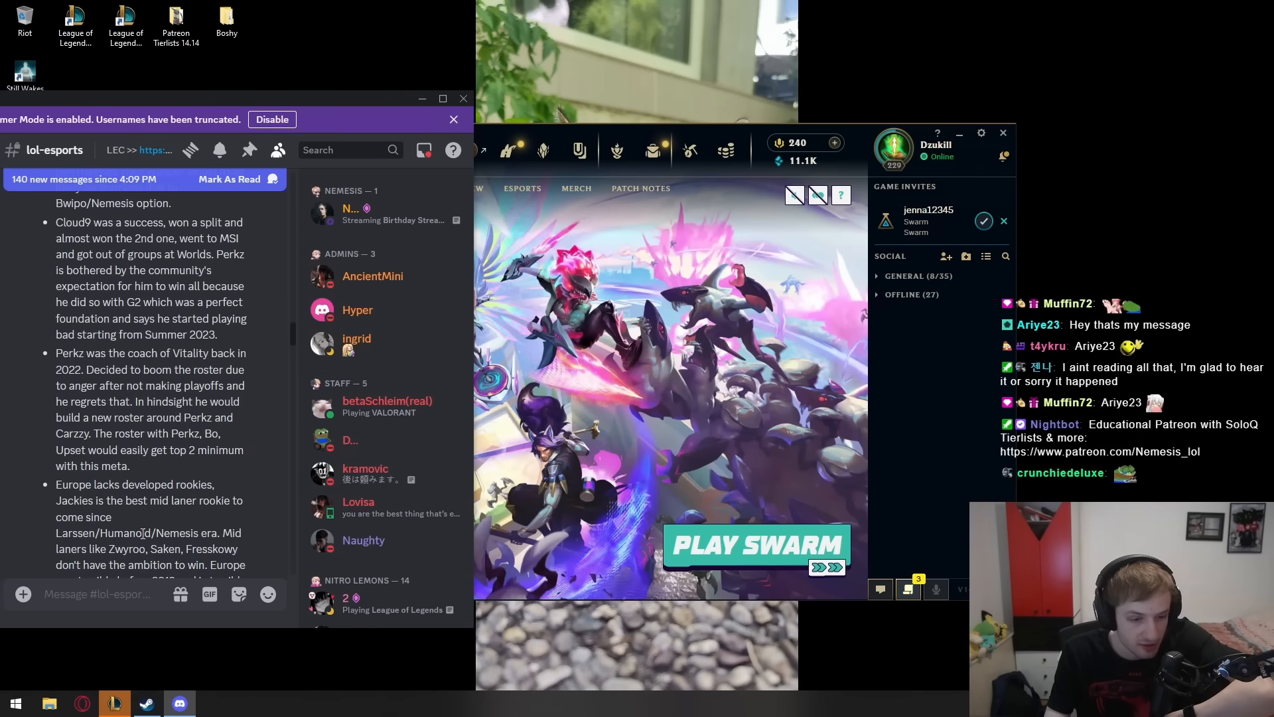
scroll(down, 3)
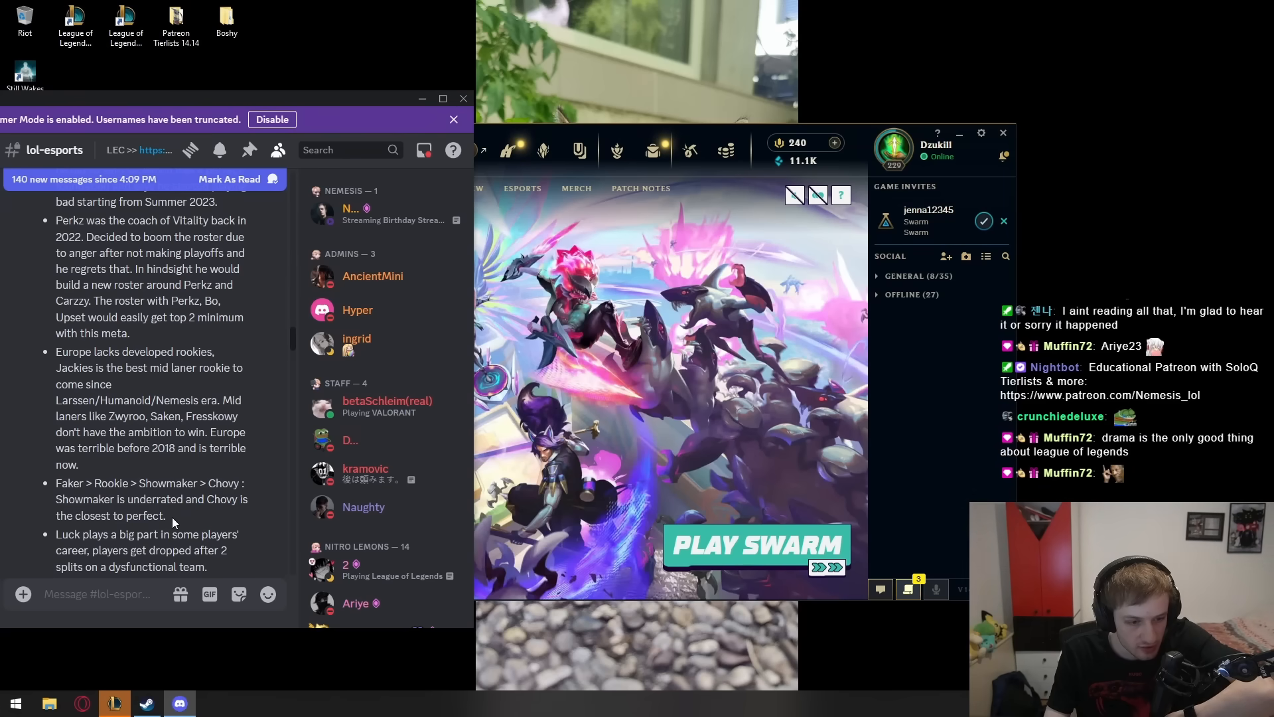
- Highlight a line of the post and scroll through the luck and motivation points
drag(56, 483, 208, 499)
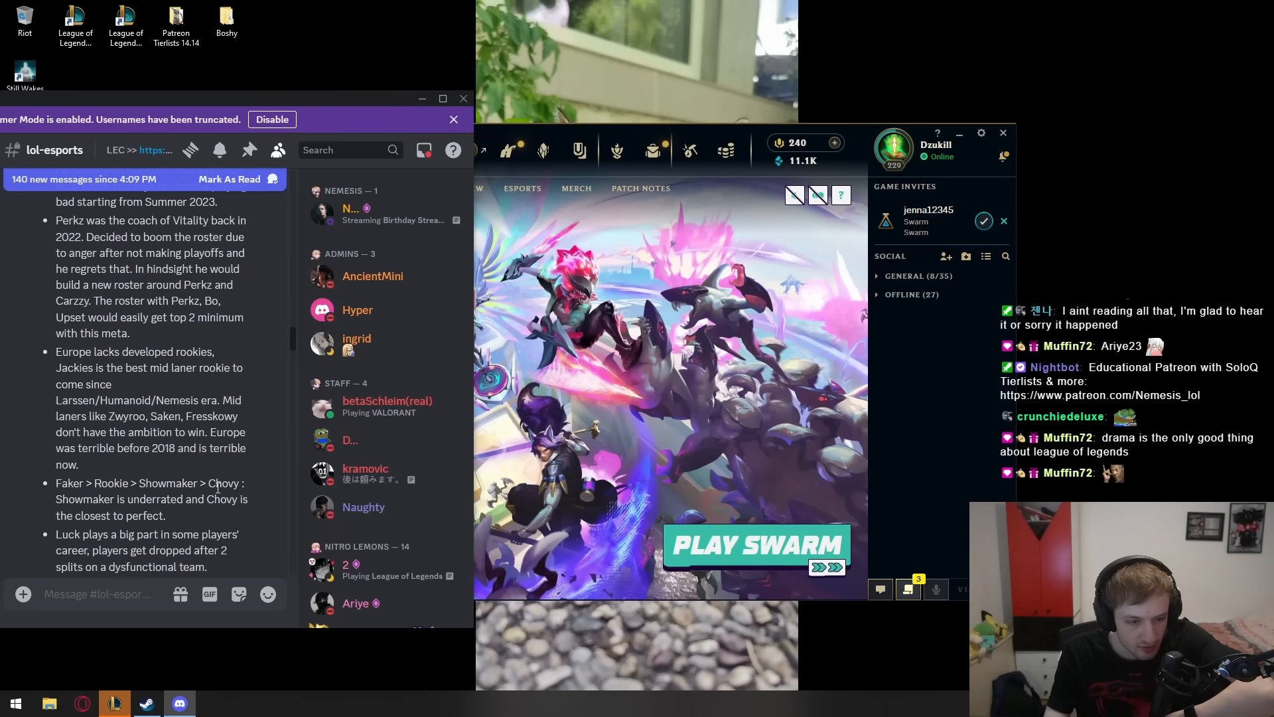
drag(188, 484, 207, 499)
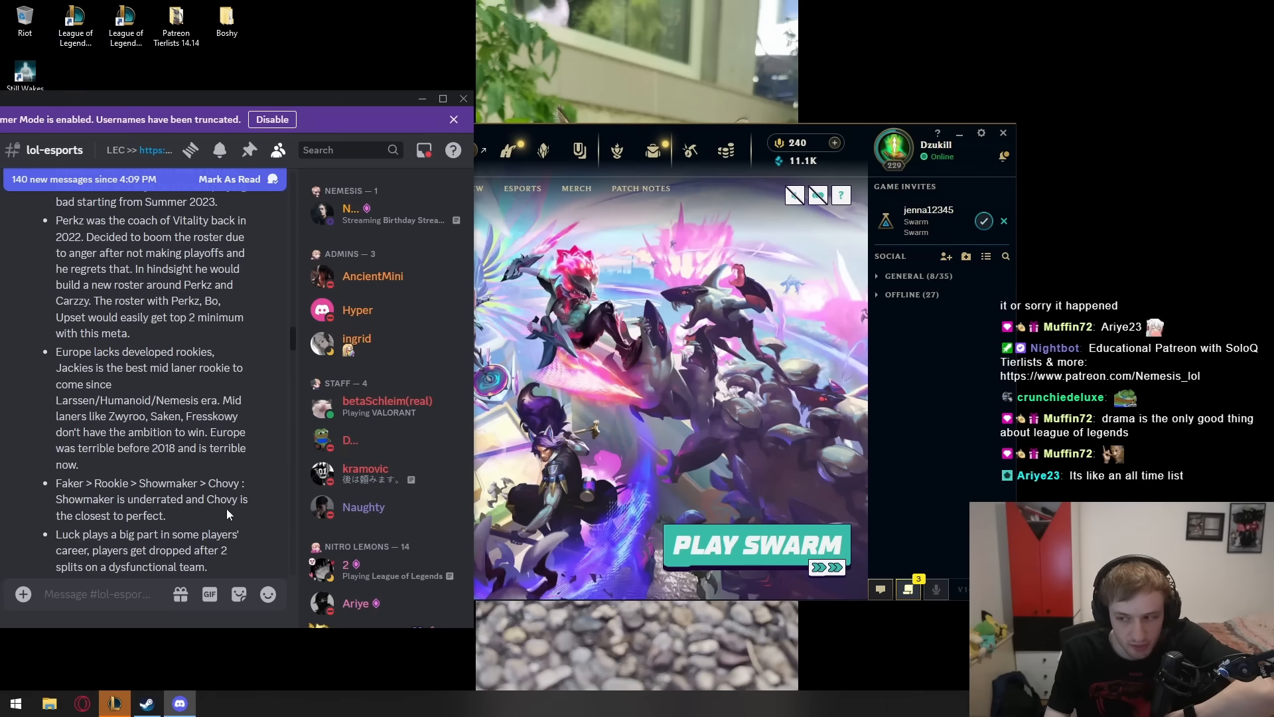
mouse_move(227, 515)
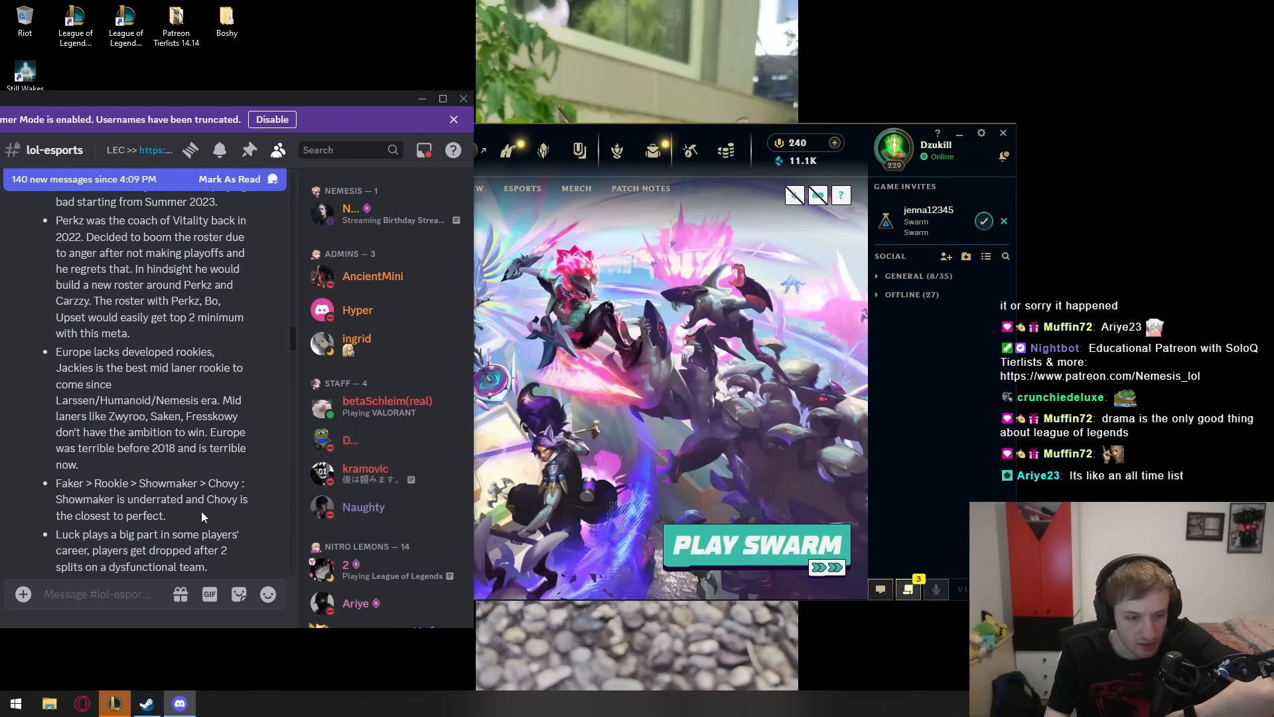
scroll(down, 3)
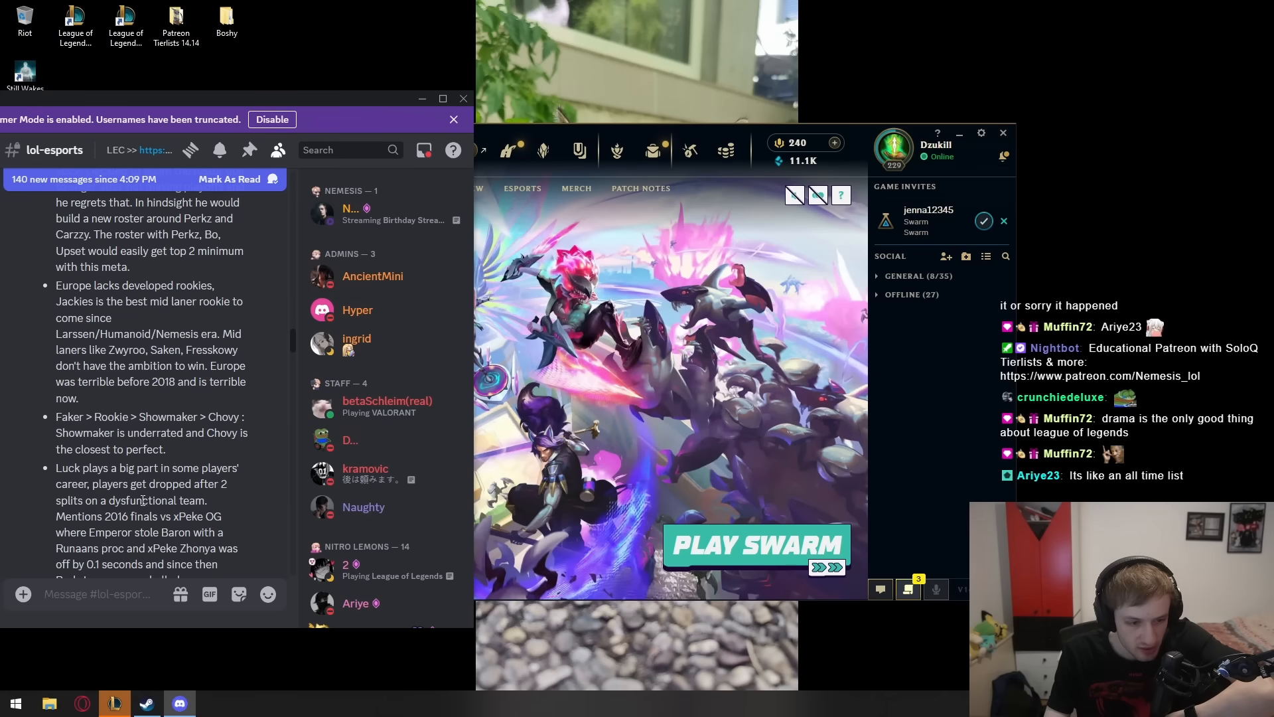
scroll(down, 3)
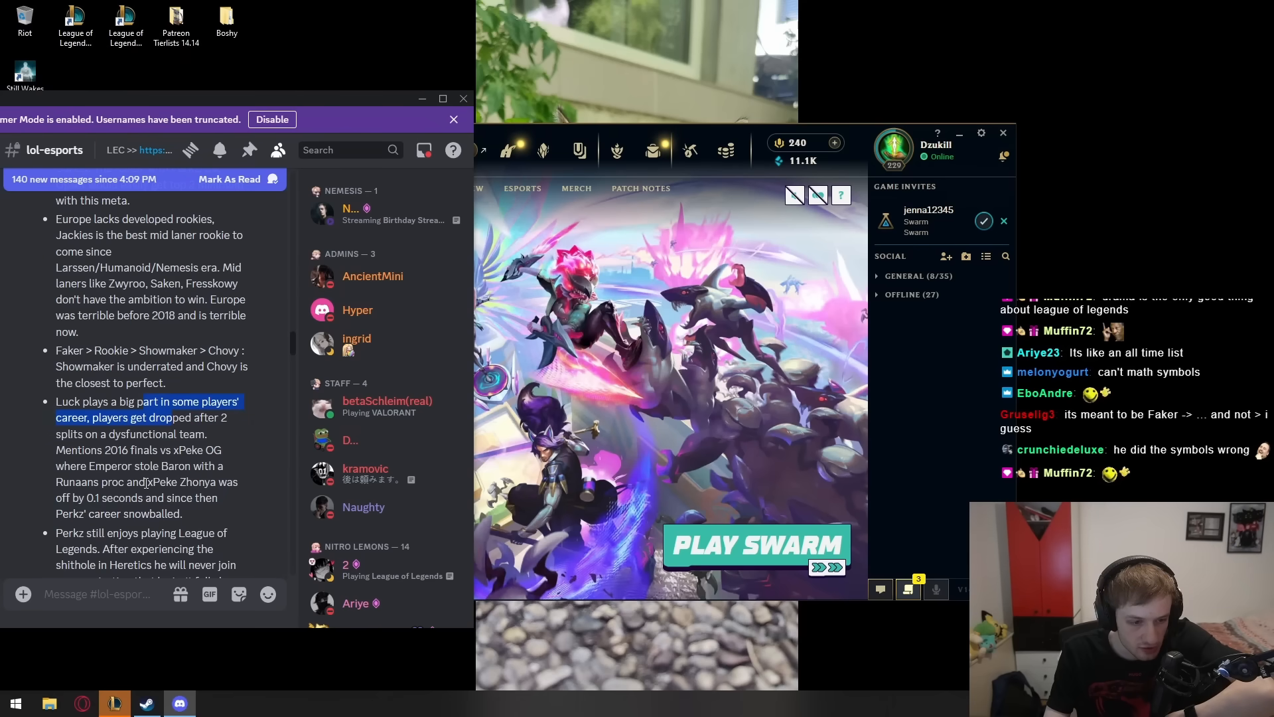
- Scroll to the Worlds-practice points, highlighting the phrase about rookies under 20
scroll(down, 3)
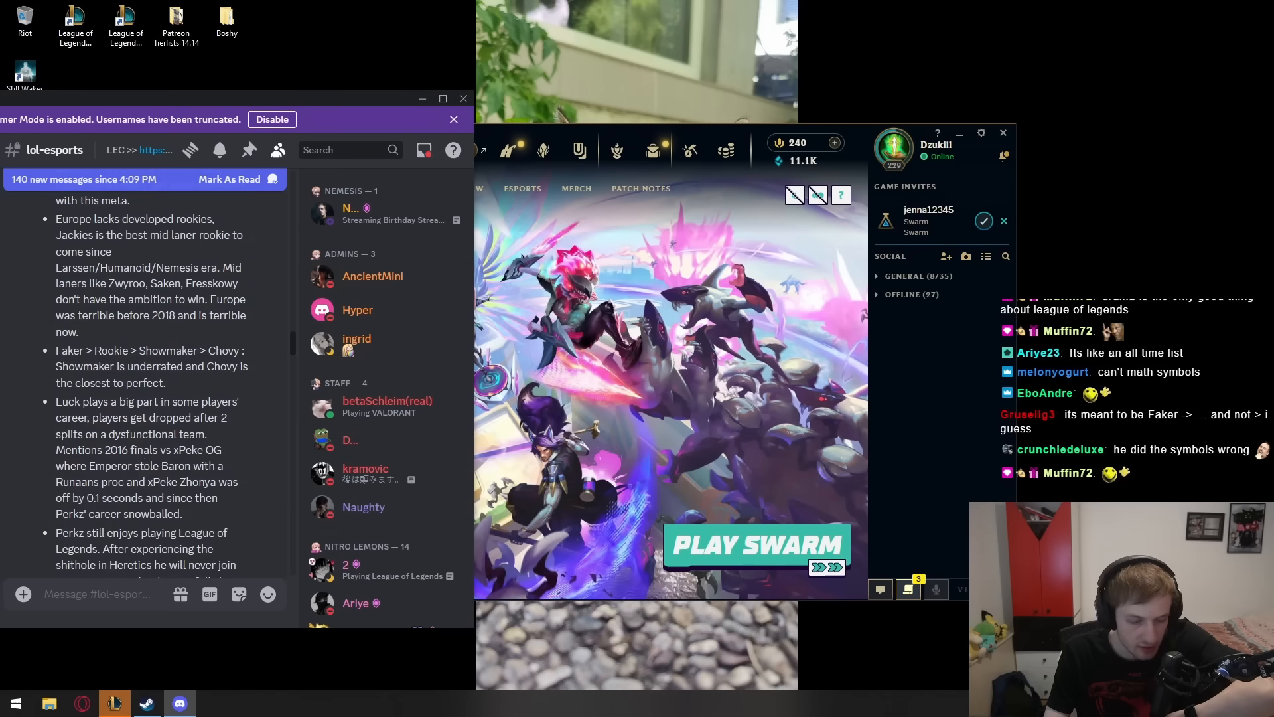
scroll(down, 3)
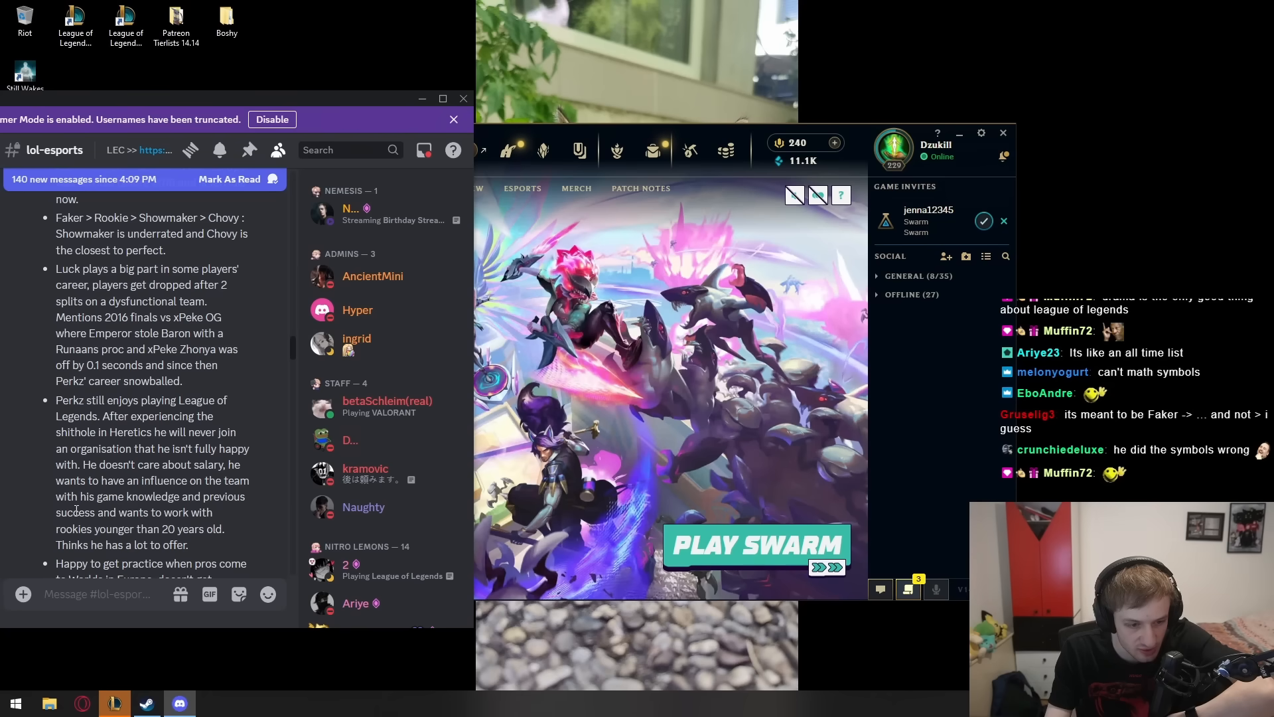
double_click(198, 530)
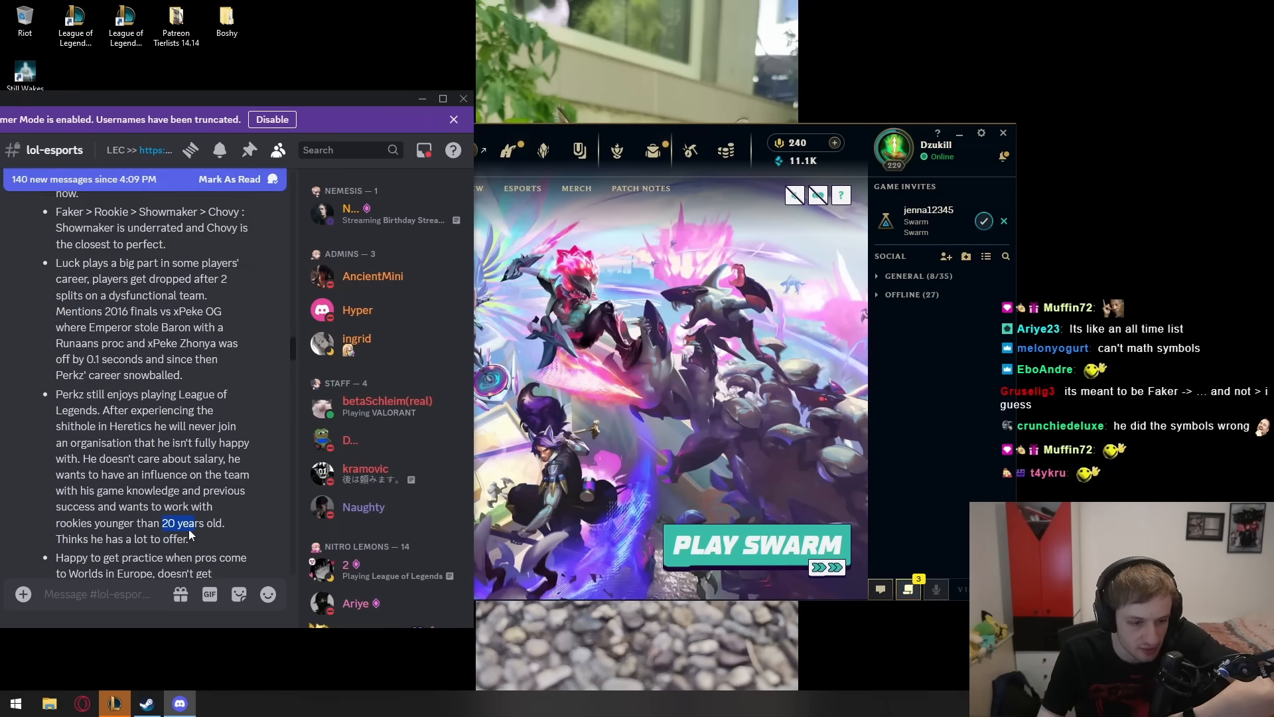
scroll(down, 3)
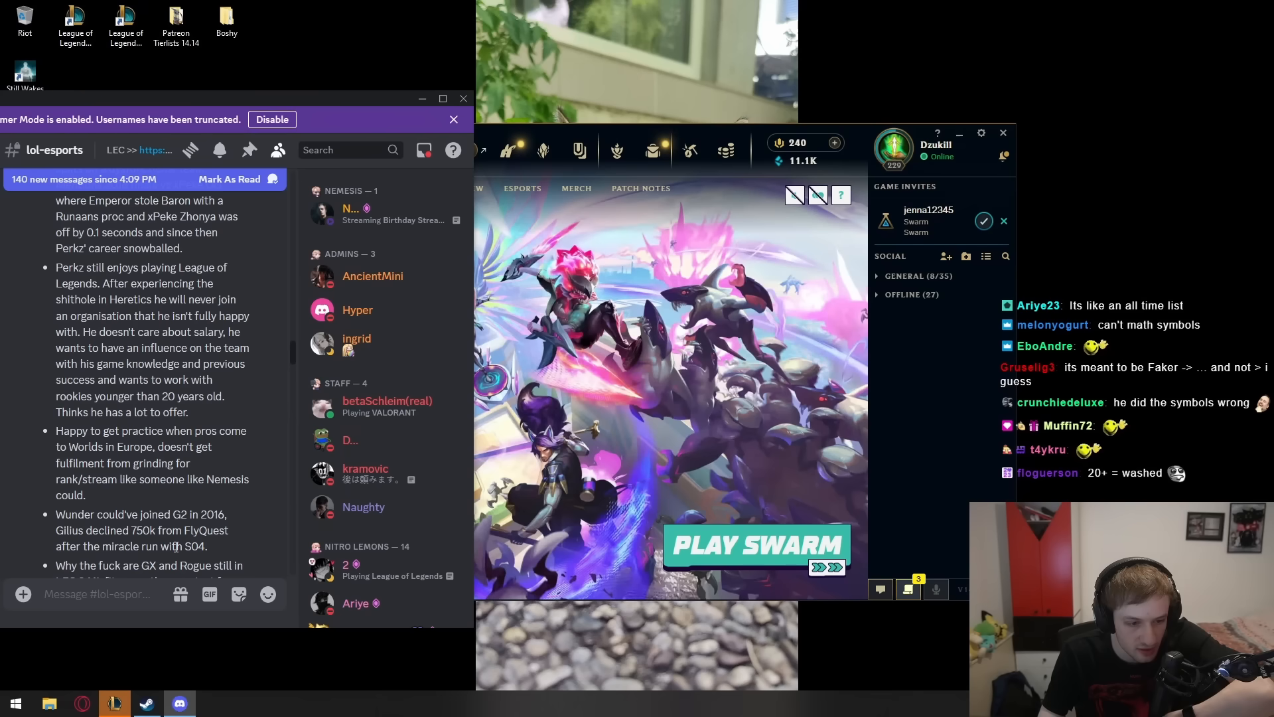
- Highlight a line in the remaining TLDR points before moving to the Reddit thread
drag(129, 530, 230, 530)
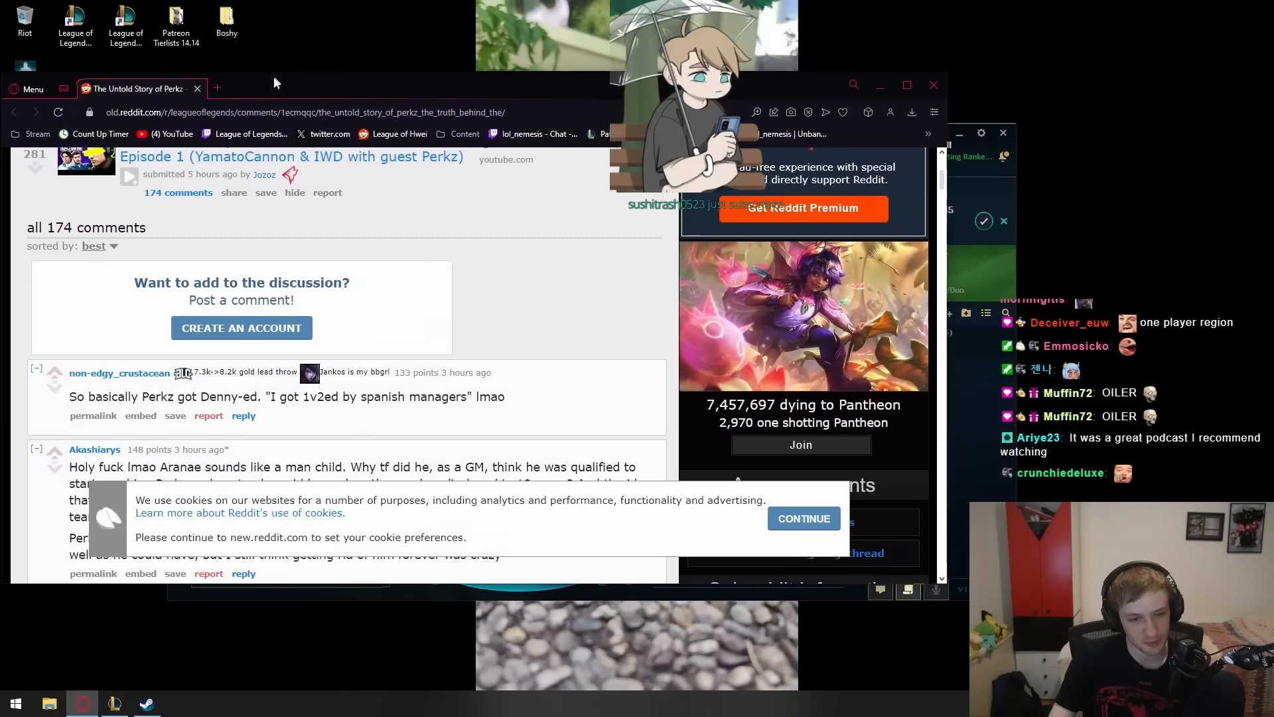
- Highlight the '1v2ed by spanish managers' quote and collapse the top comments to reach the GM-decisions discussion
scroll(down, 3)
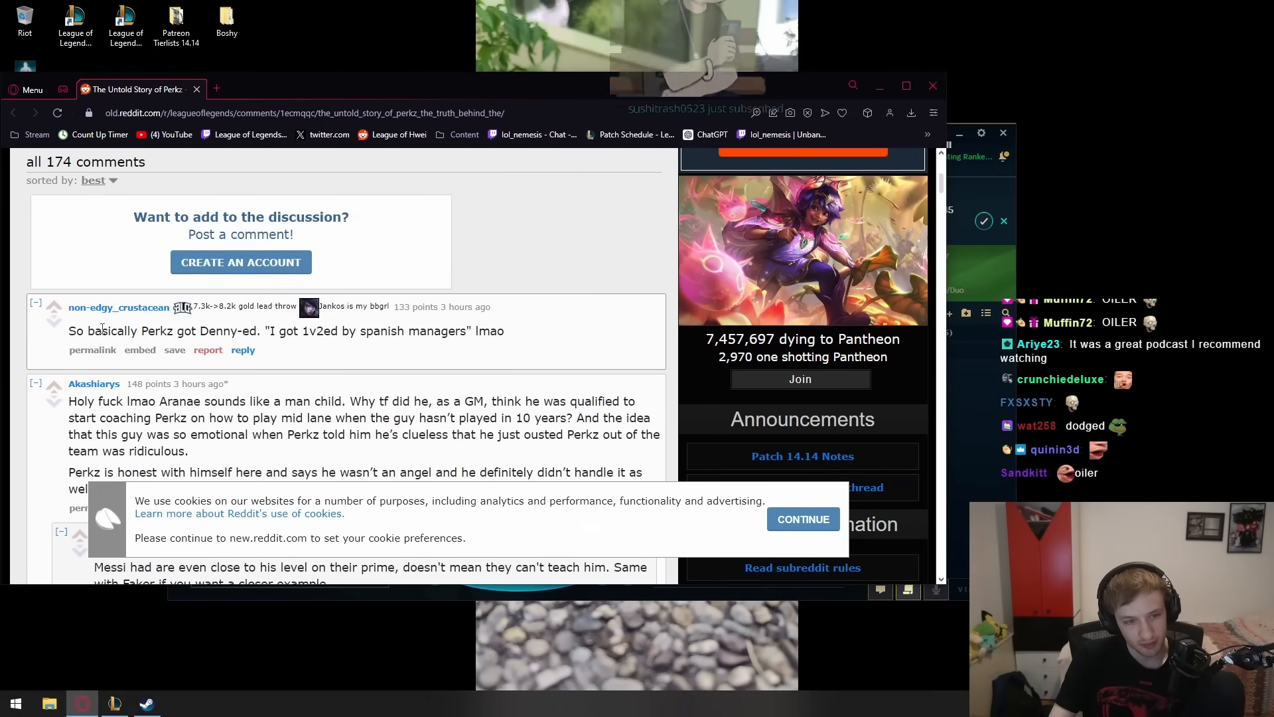
drag(284, 331, 505, 331)
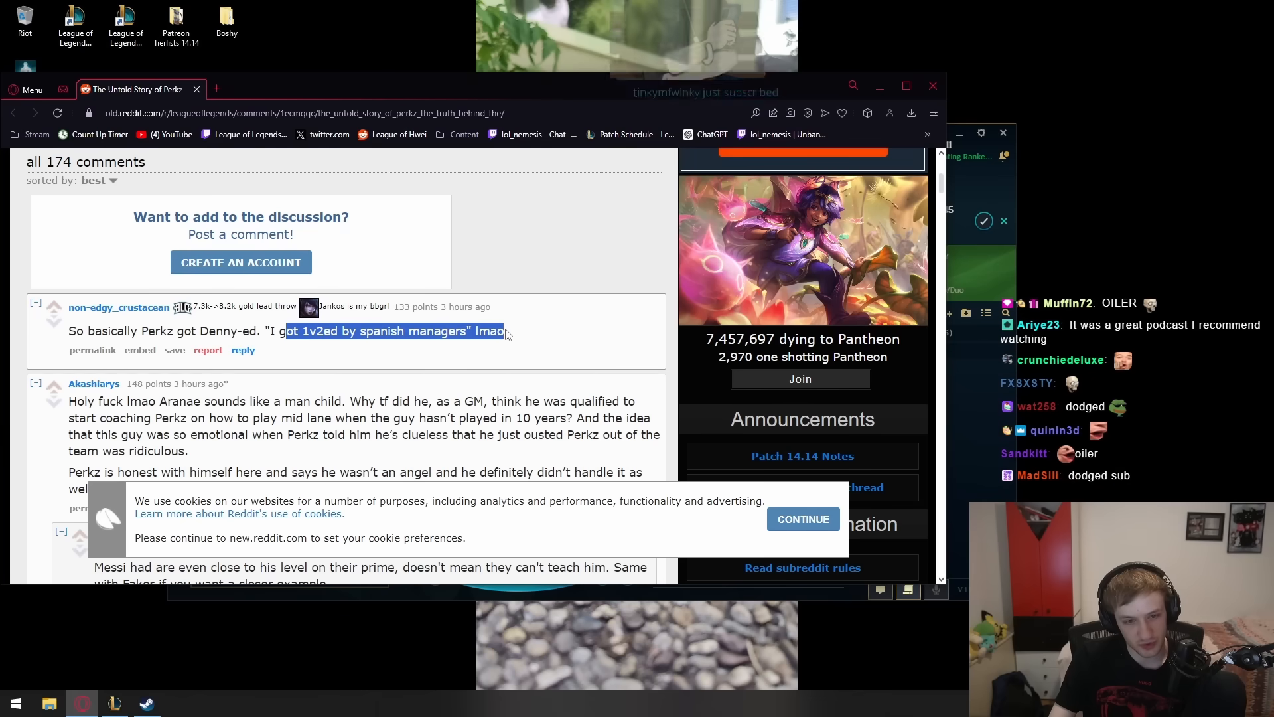
click(36, 303)
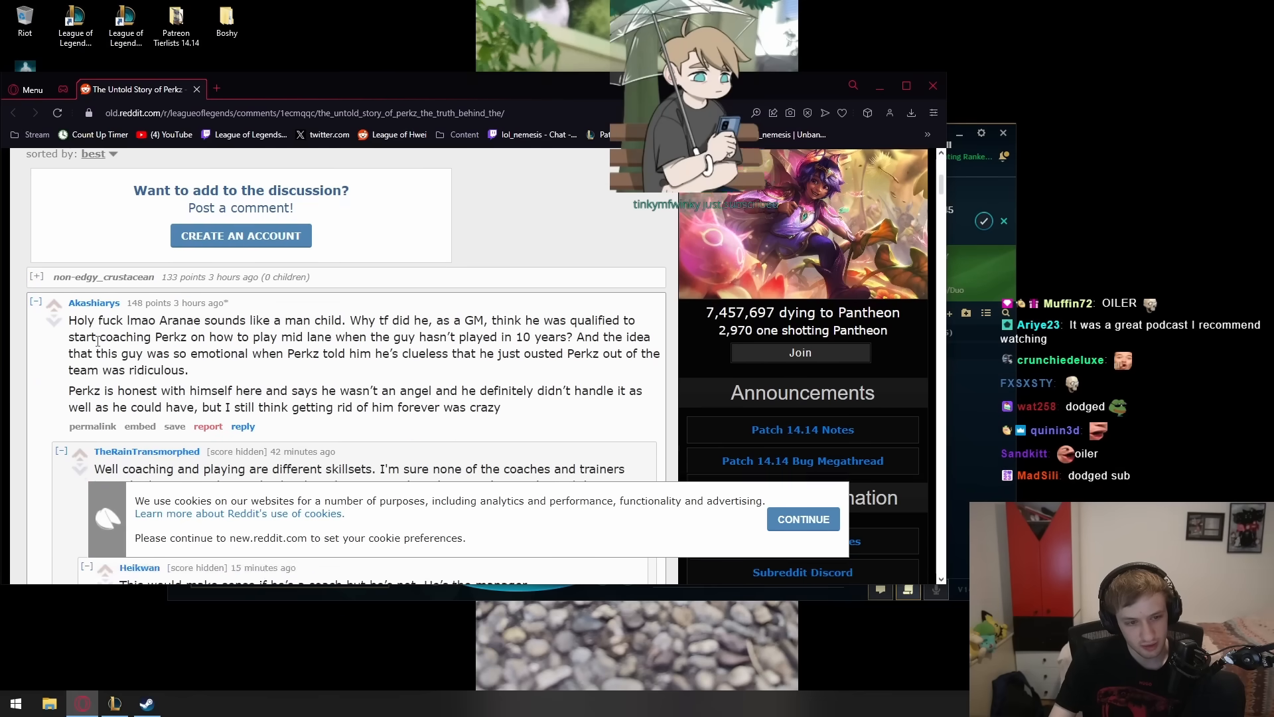
scroll(down, 3)
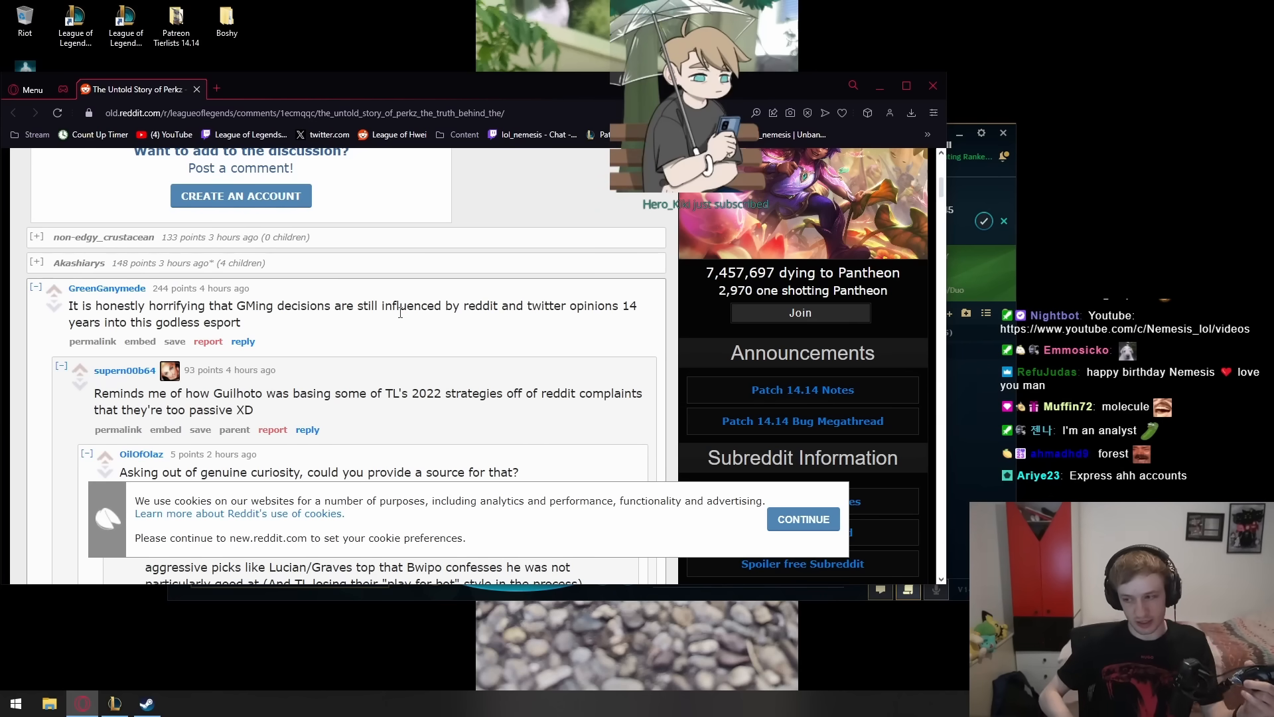
mouse_move(341, 657)
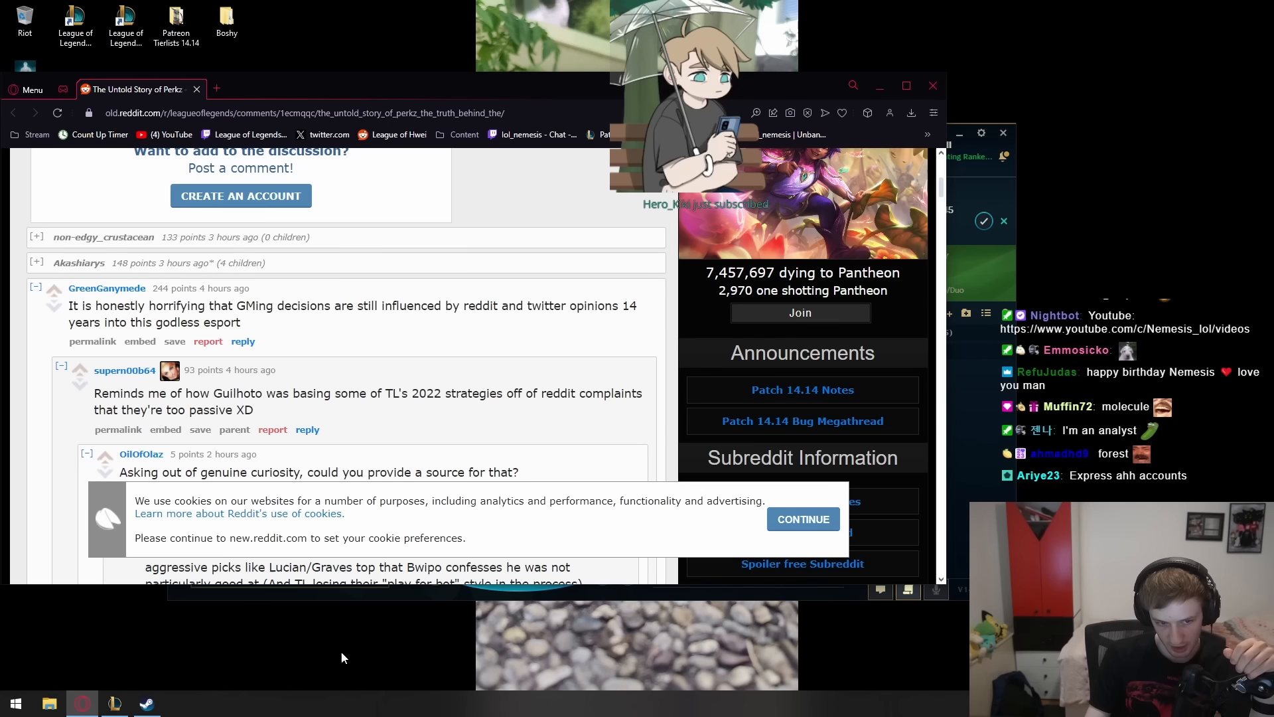
mouse_move(214, 406)
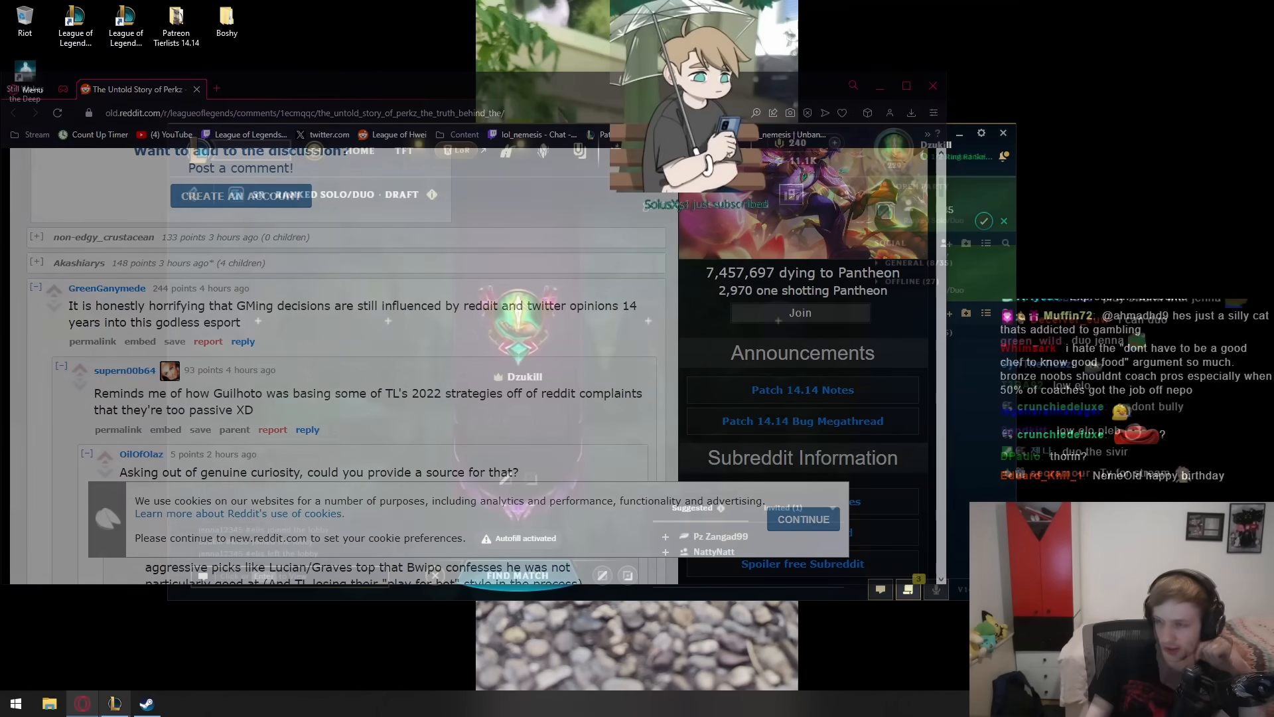
- Bring the League client's ranked solo/duo draft lobby to the front from the taskbar
click(114, 704)
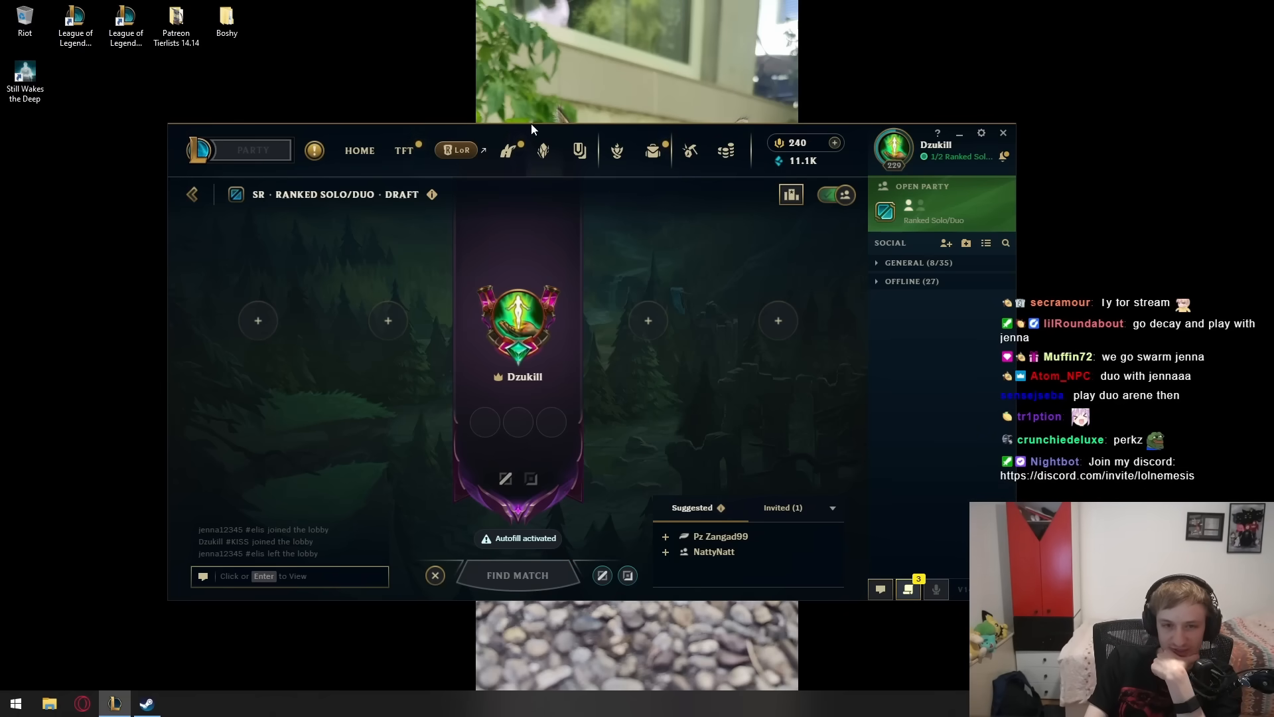
- Start the ranked solo/duo search and accept the found match into champion select
click(516, 575)
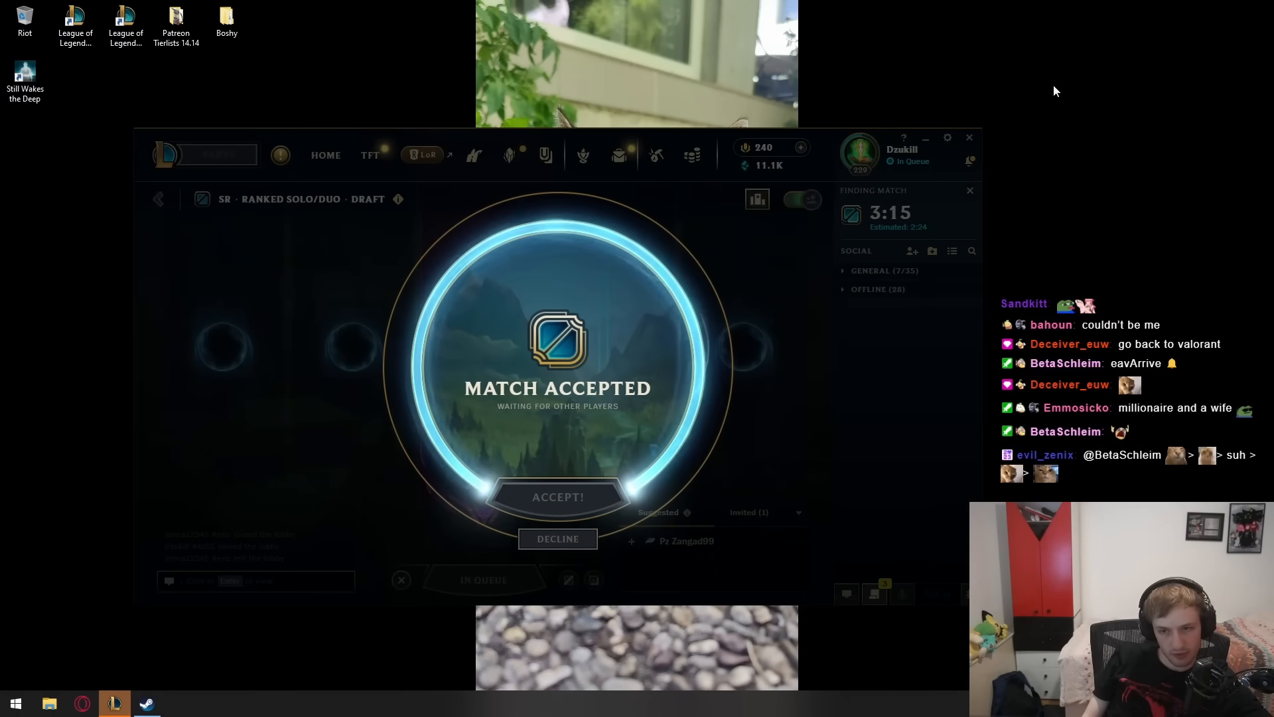
mouse_move(71, 651)
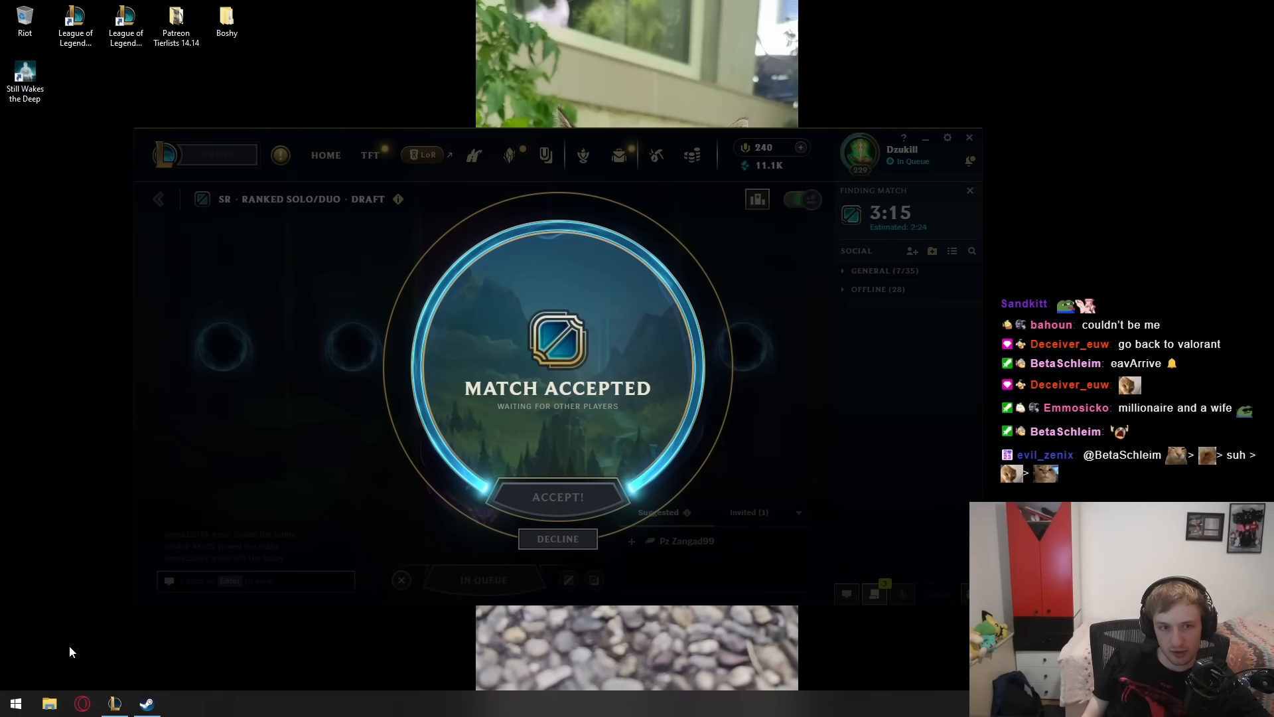
click(558, 496)
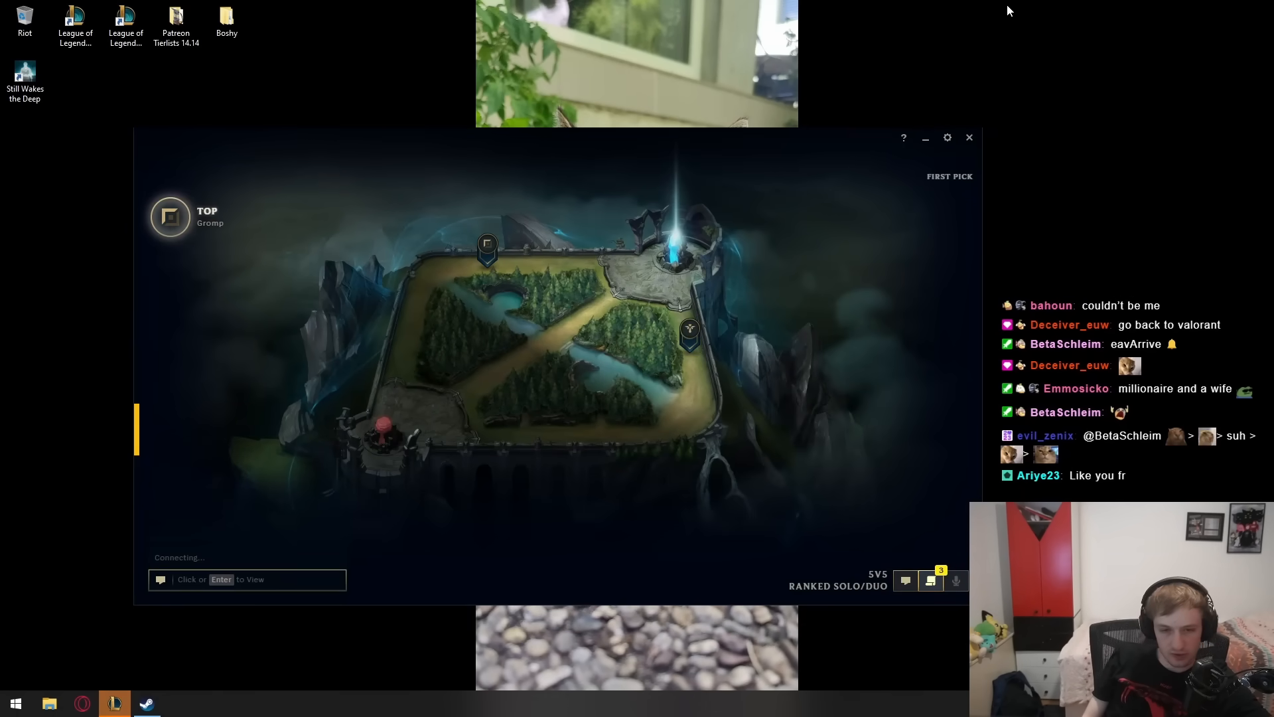